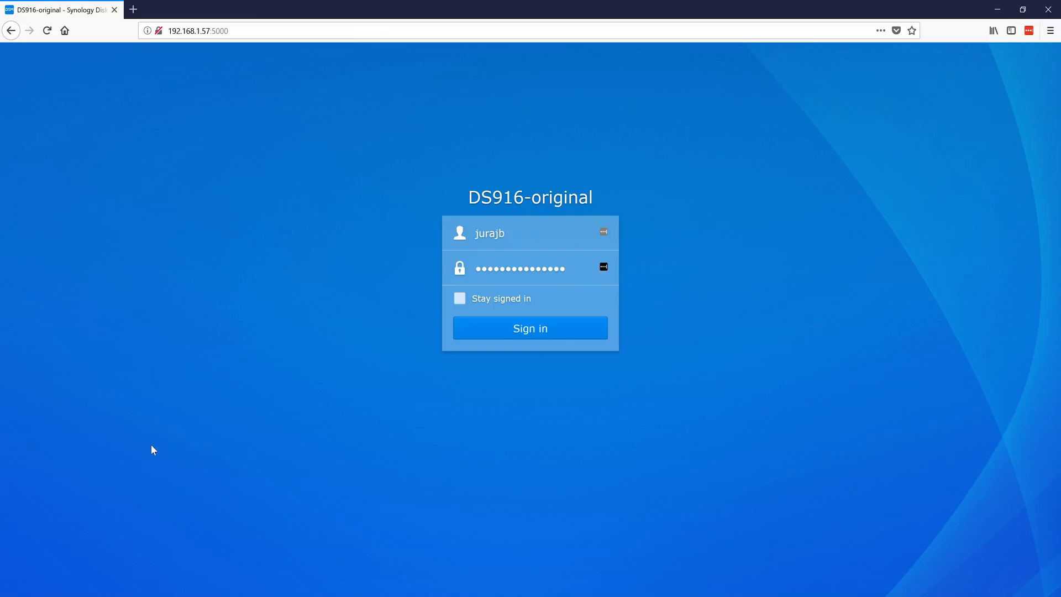
Sign in to DS916-original and show the Reset options under Control Panel's Update & Restore.
{"action": "left_click", "coordinate": [529, 328]}
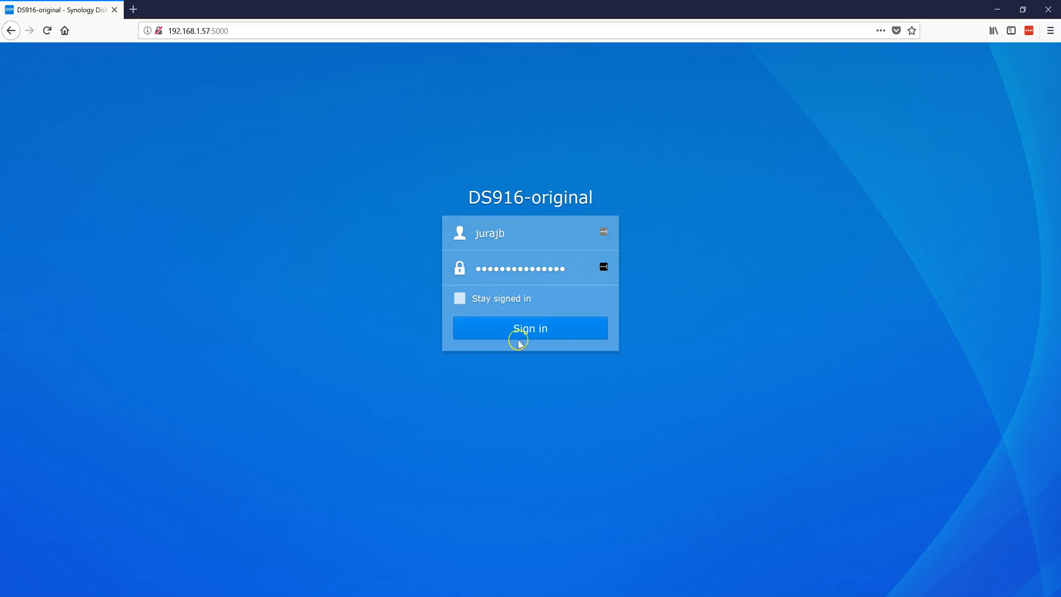
{"action": "left_click", "coordinate": [529, 328]}
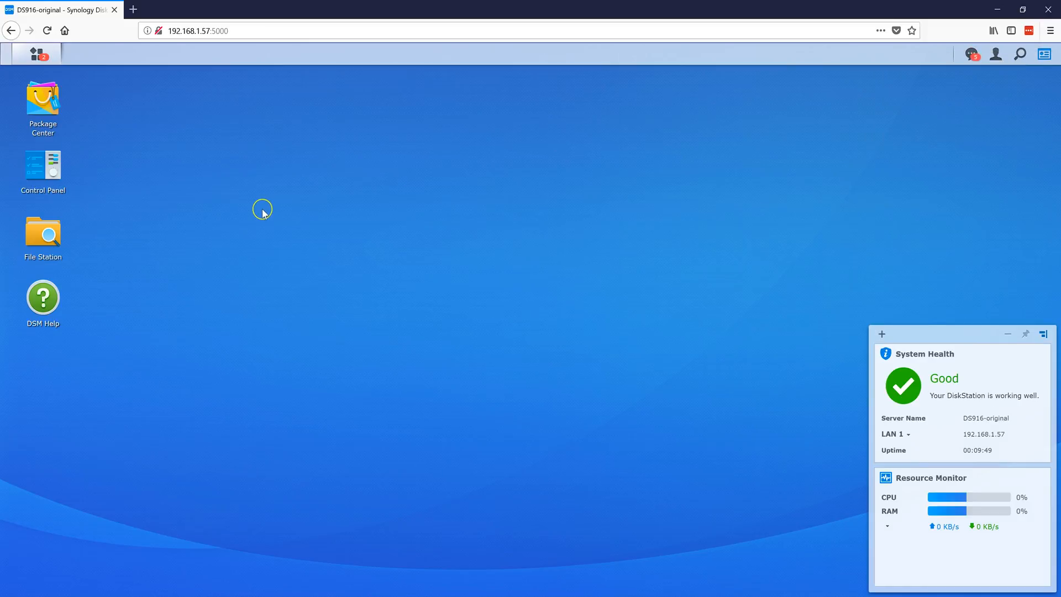
{"action": "mouse_move", "coordinate": [42, 170]}
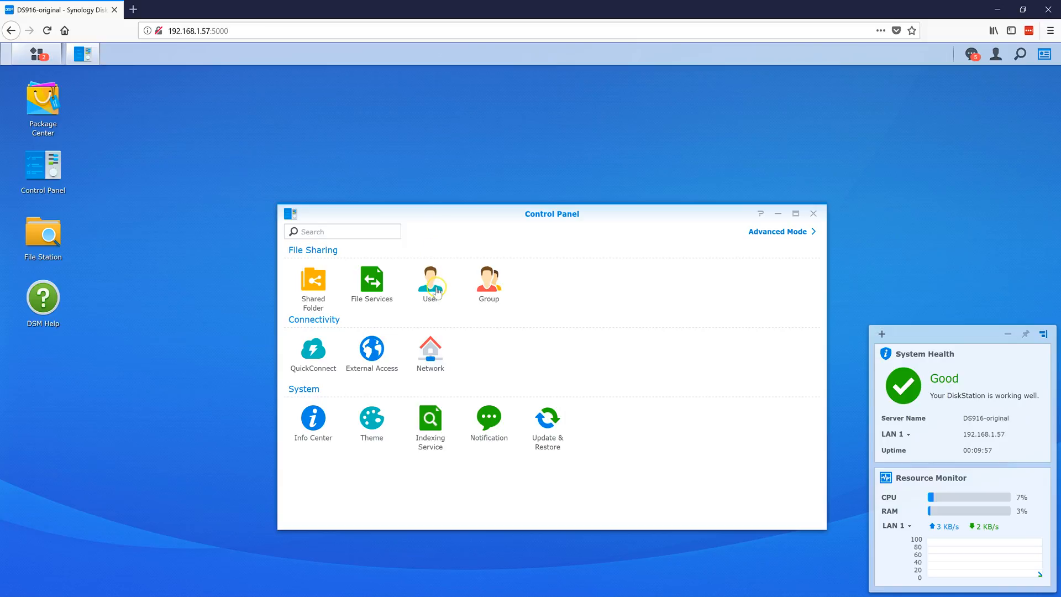
{"action": "left_click", "coordinate": [547, 420]}
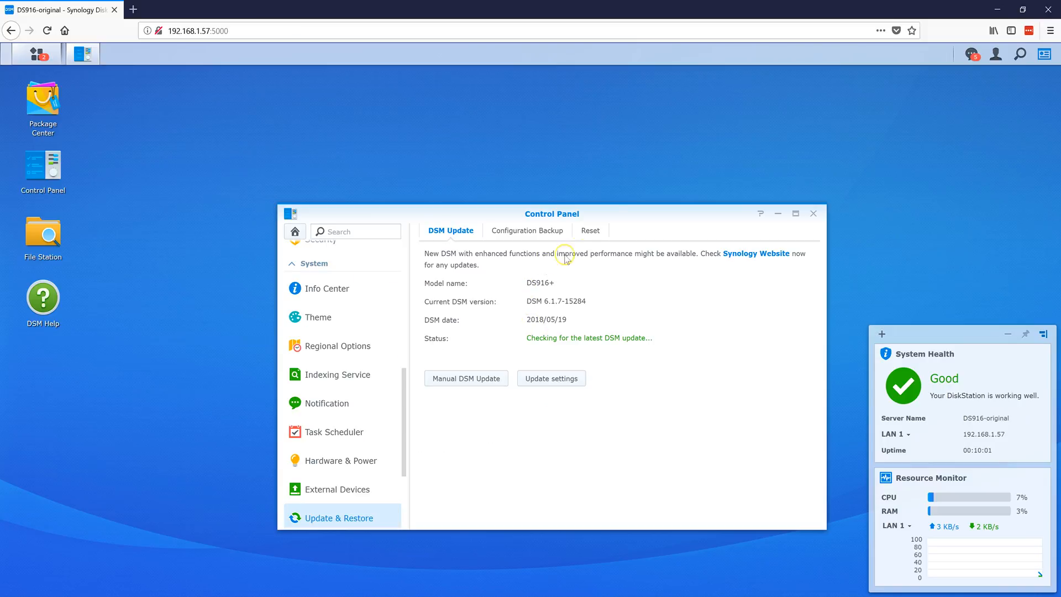
{"action": "left_click", "coordinate": [587, 230]}
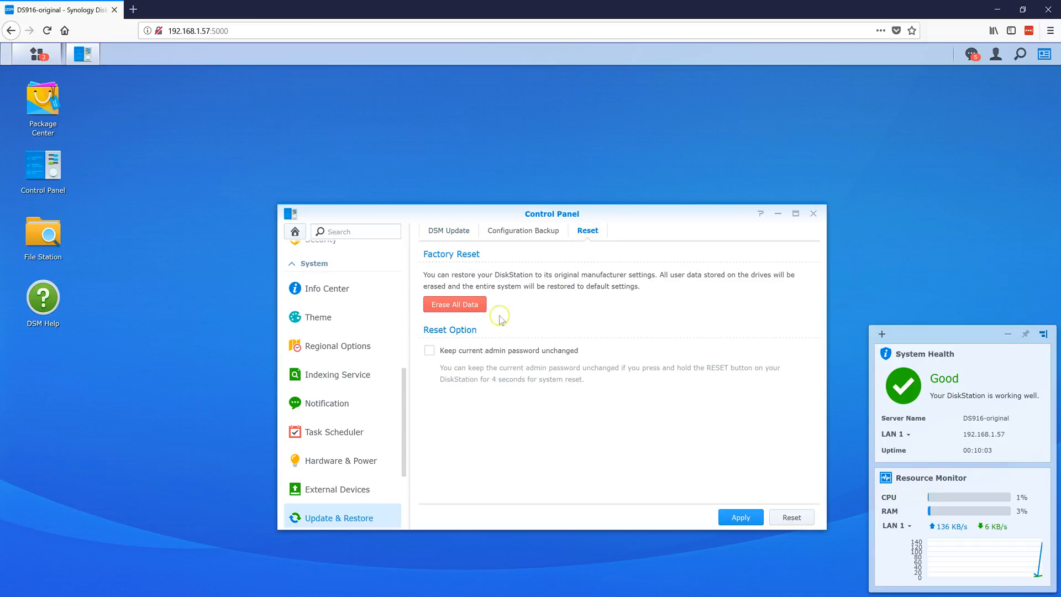
Start Erase All Data, acknowledge permanent deletion, and enter the account password for confirmation.
{"action": "left_click", "coordinate": [454, 304]}
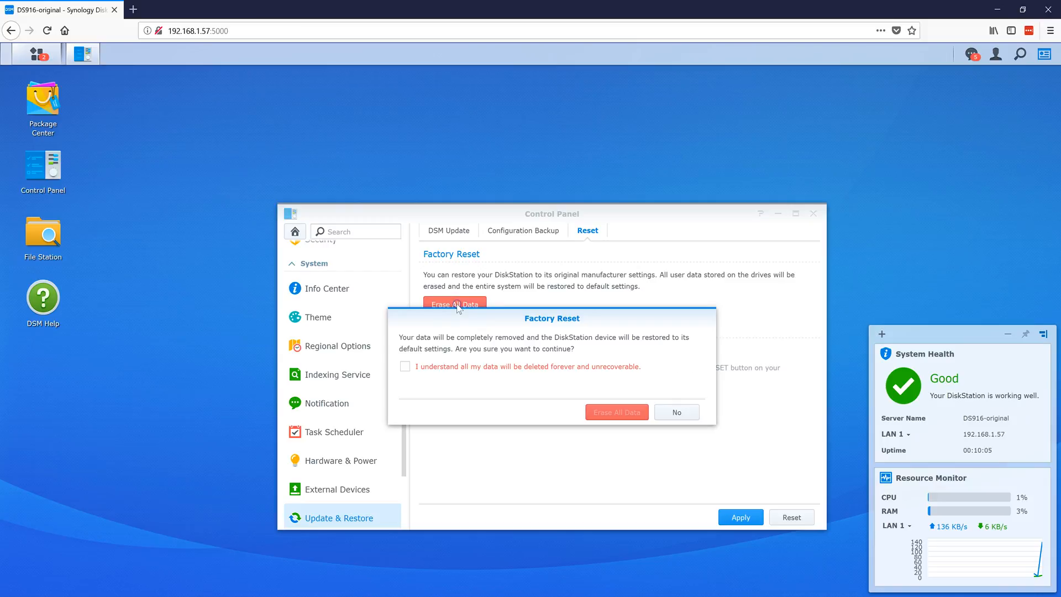
{"action": "left_click", "coordinate": [405, 366]}
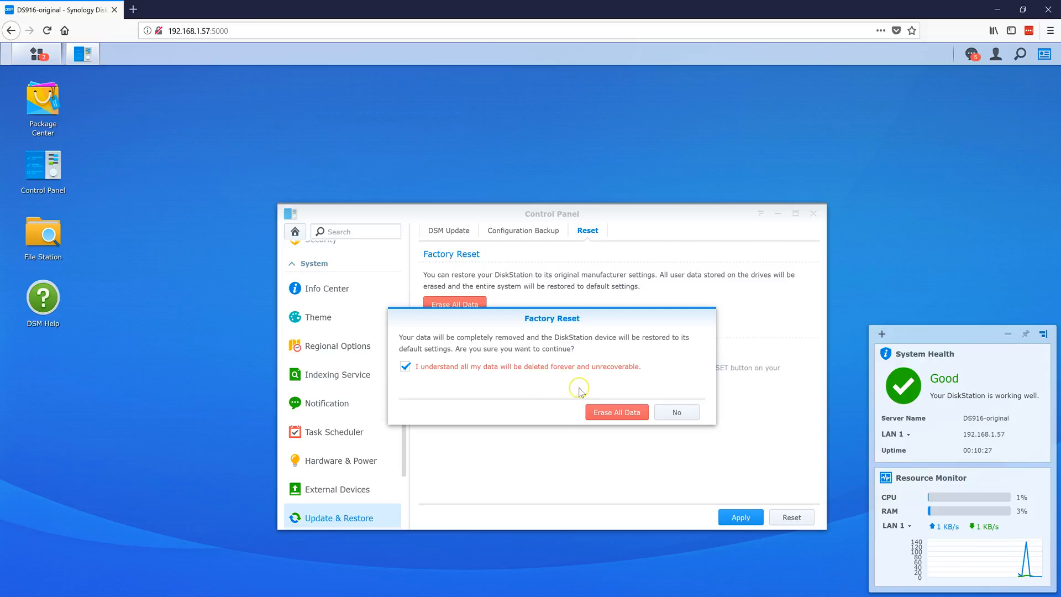
{"action": "mouse_move", "coordinate": [580, 387]}
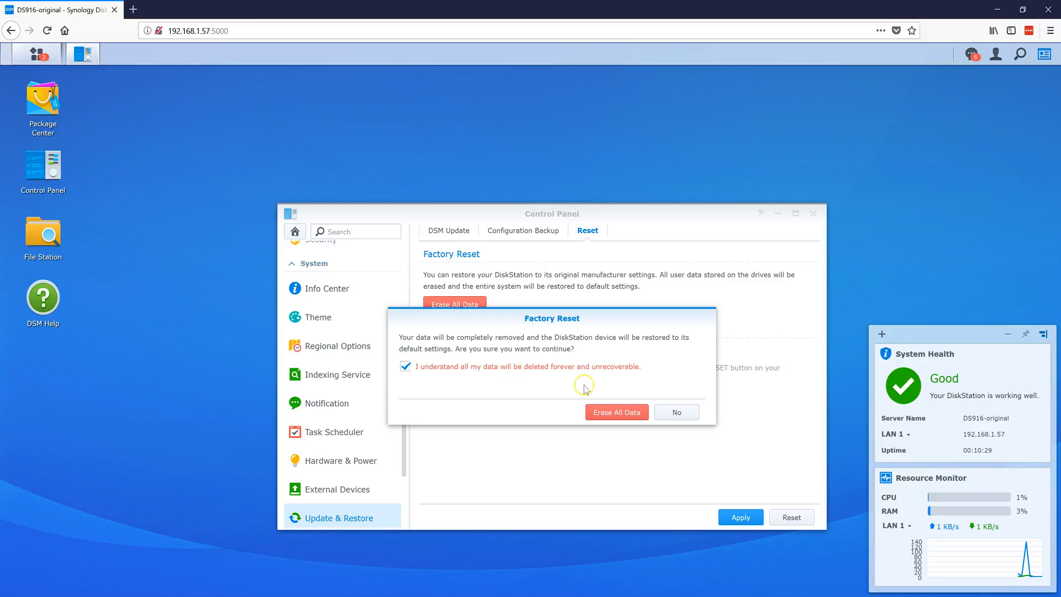
{"action": "left_click", "coordinate": [616, 412]}
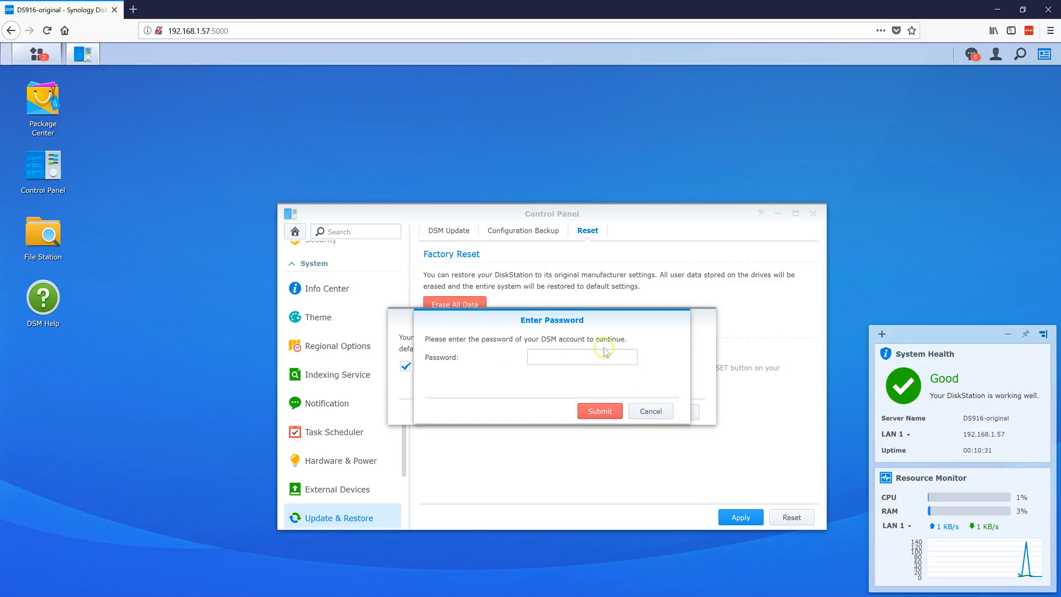
{"action": "type", "text": "password"}
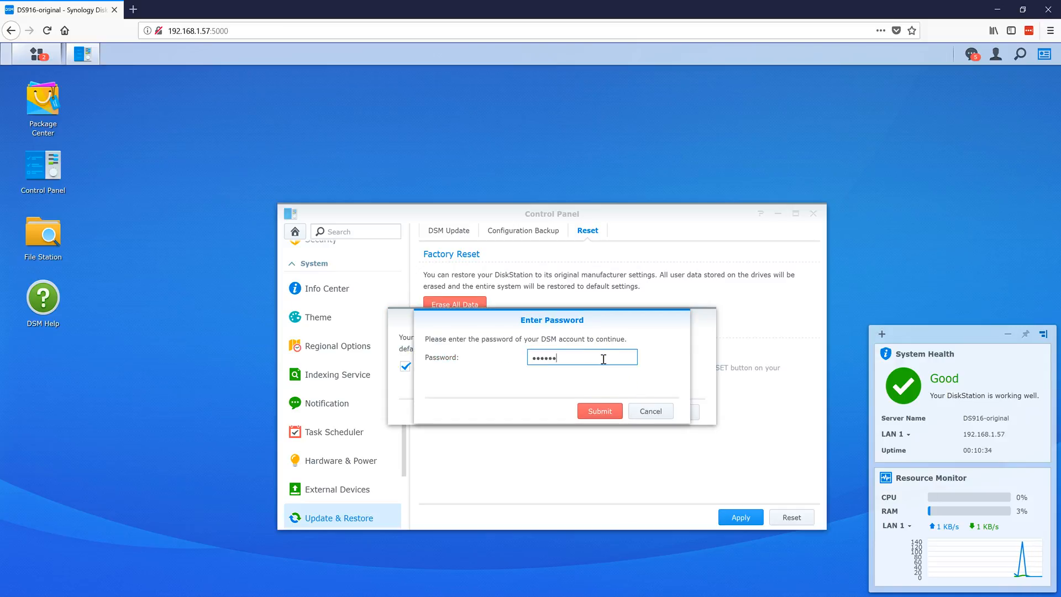
Submit the password to authorize the reset and decline saving the login to LastPass.
{"action": "left_click", "coordinate": [598, 412]}
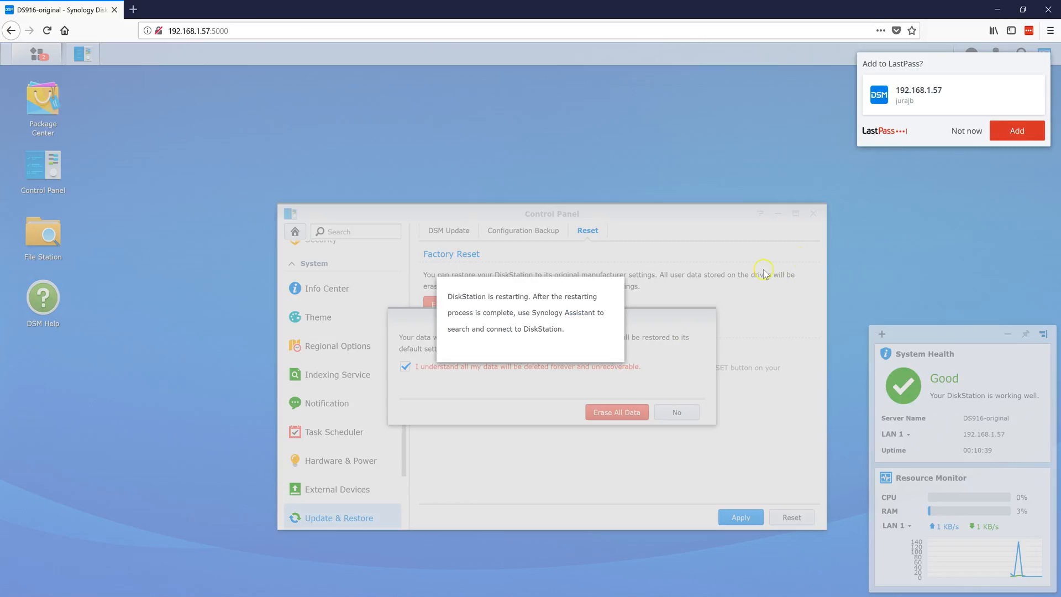
{"action": "left_click", "coordinate": [966, 130]}
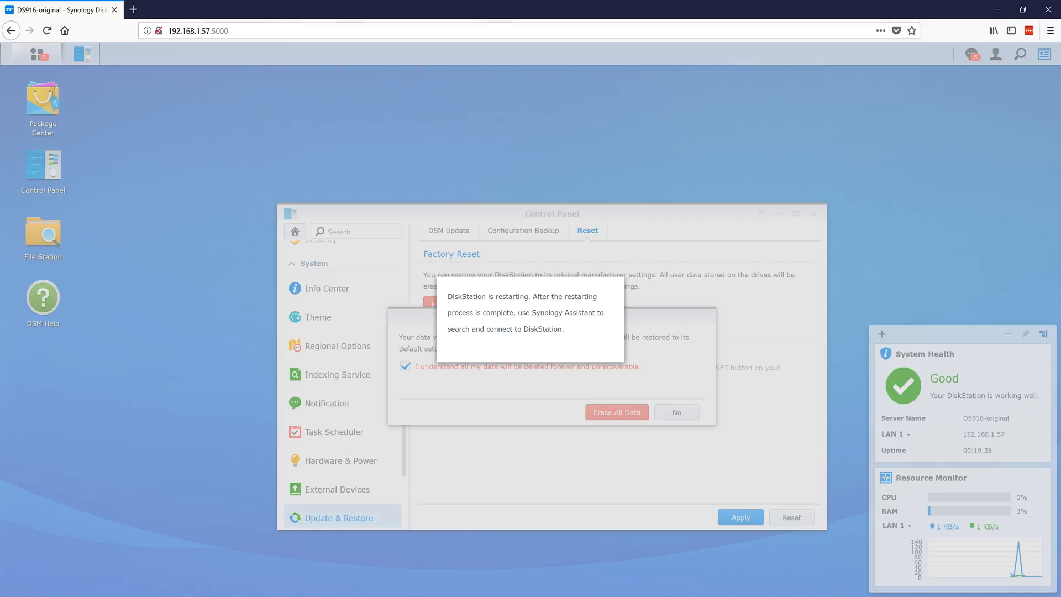
{"action": "left_click", "coordinate": [616, 411]}
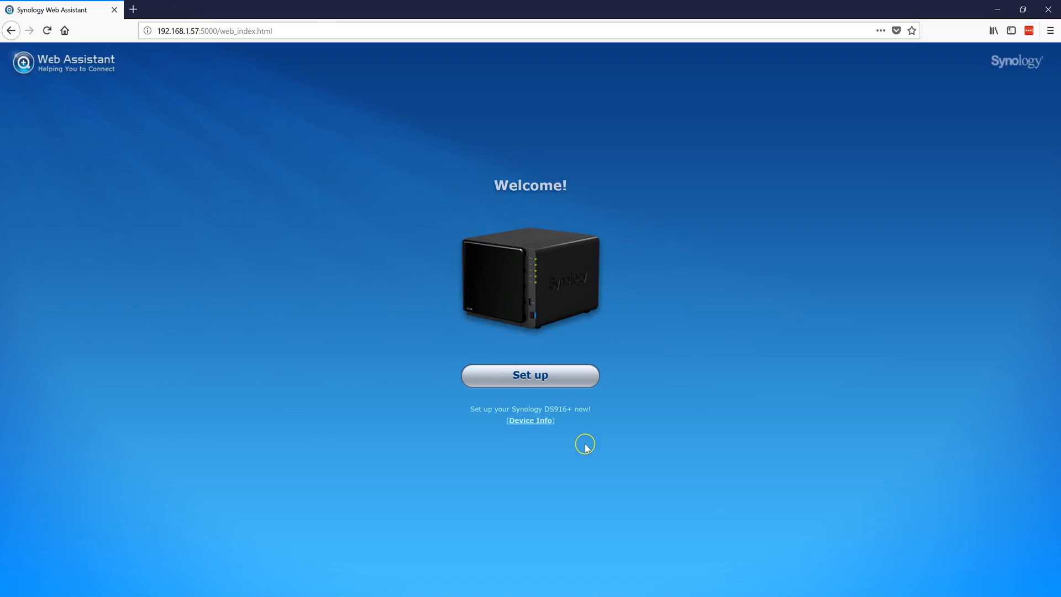
{"action": "mouse_move", "coordinate": [978, 26]}
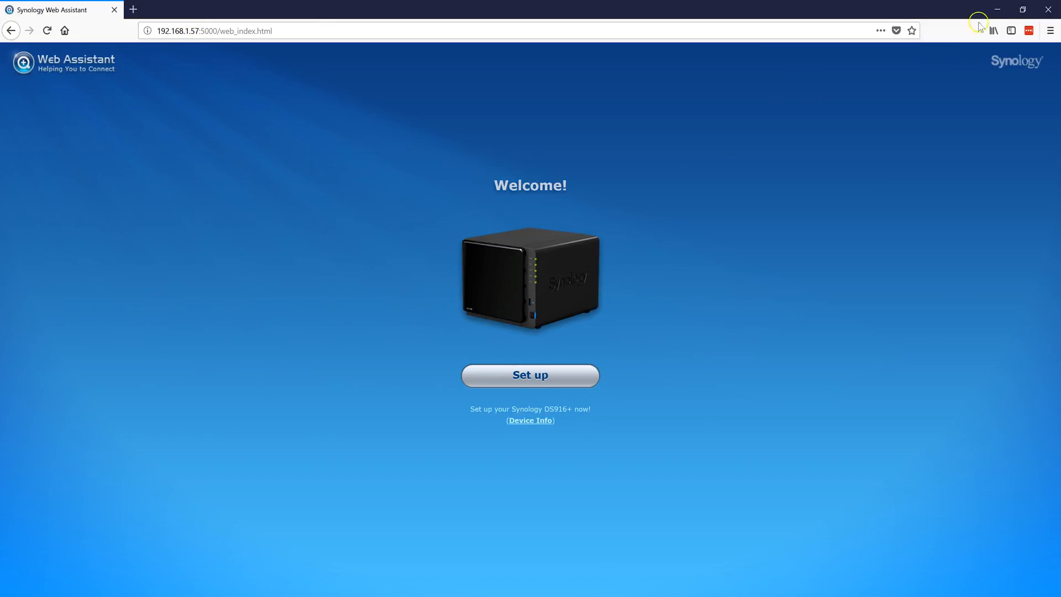
{"action": "mouse_move", "coordinate": [992, 25]}
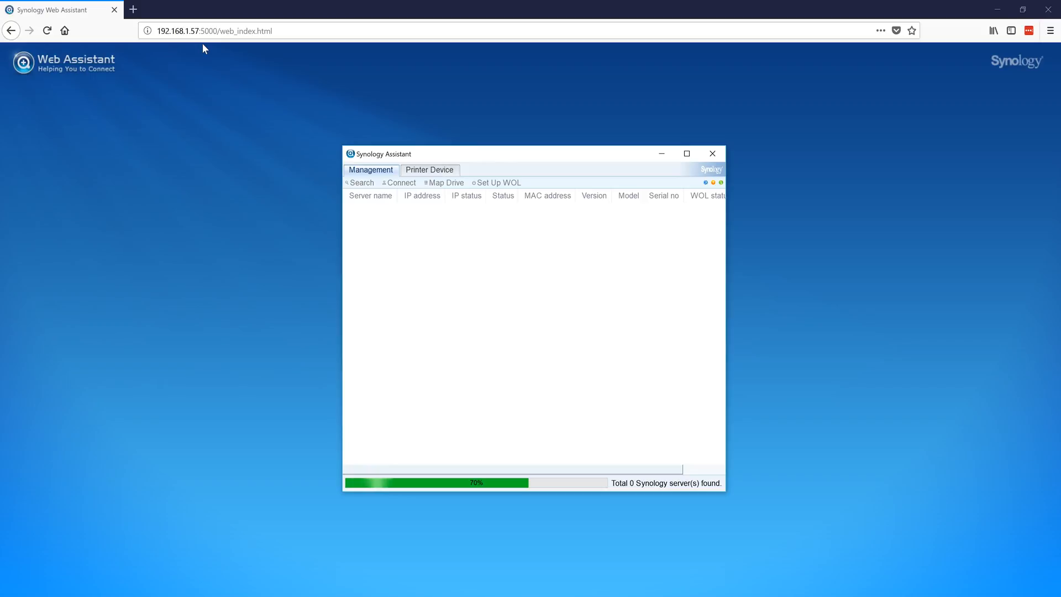
{"action": "left_click", "coordinate": [711, 154]}
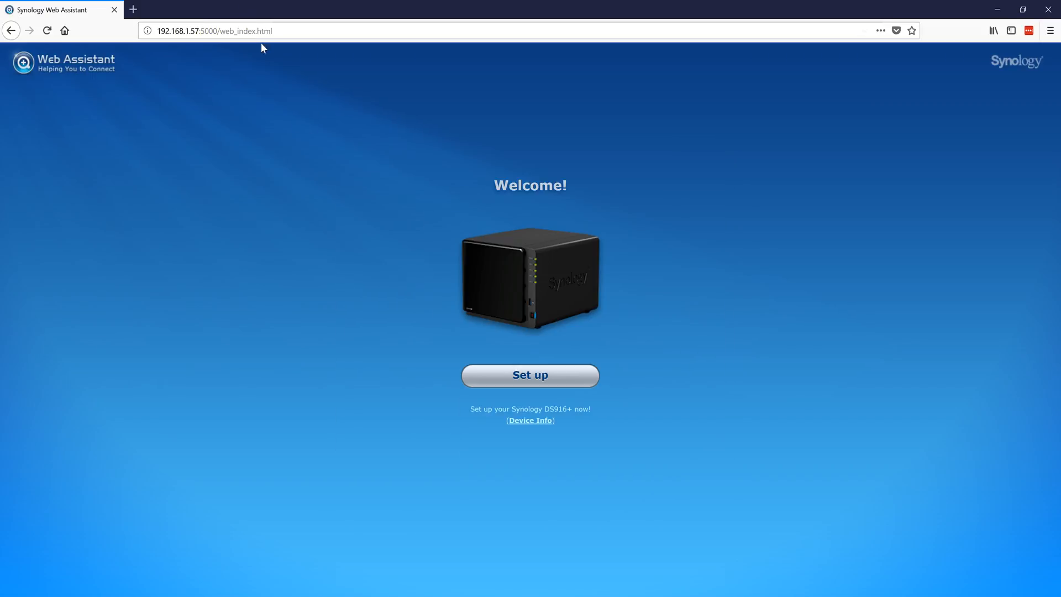
Set up the DS916+ and start installing the latest DiskStation Manager.
{"action": "left_click", "coordinate": [530, 375]}
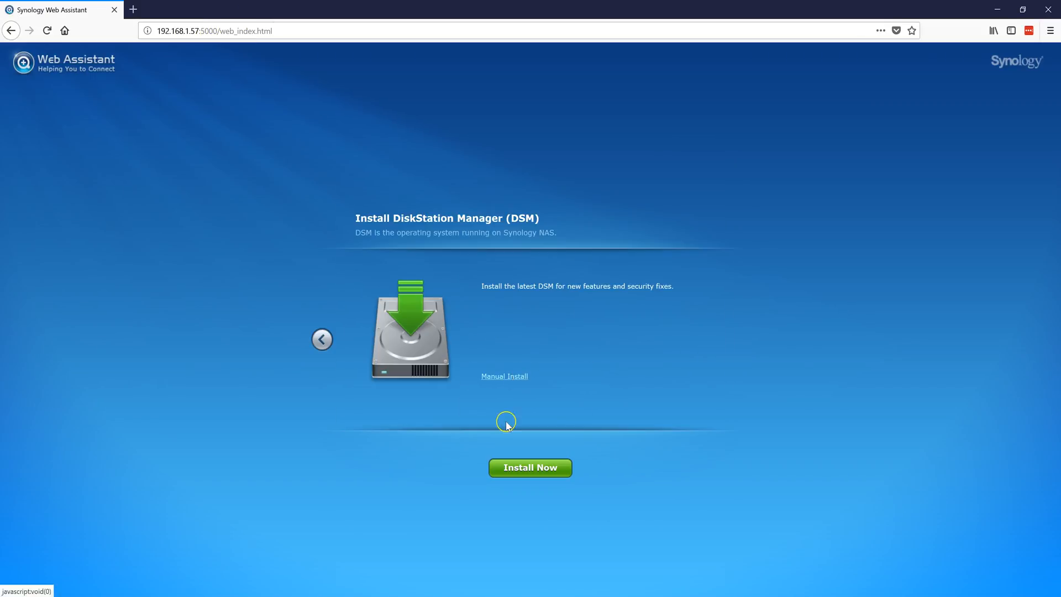
{"action": "left_click", "coordinate": [529, 467]}
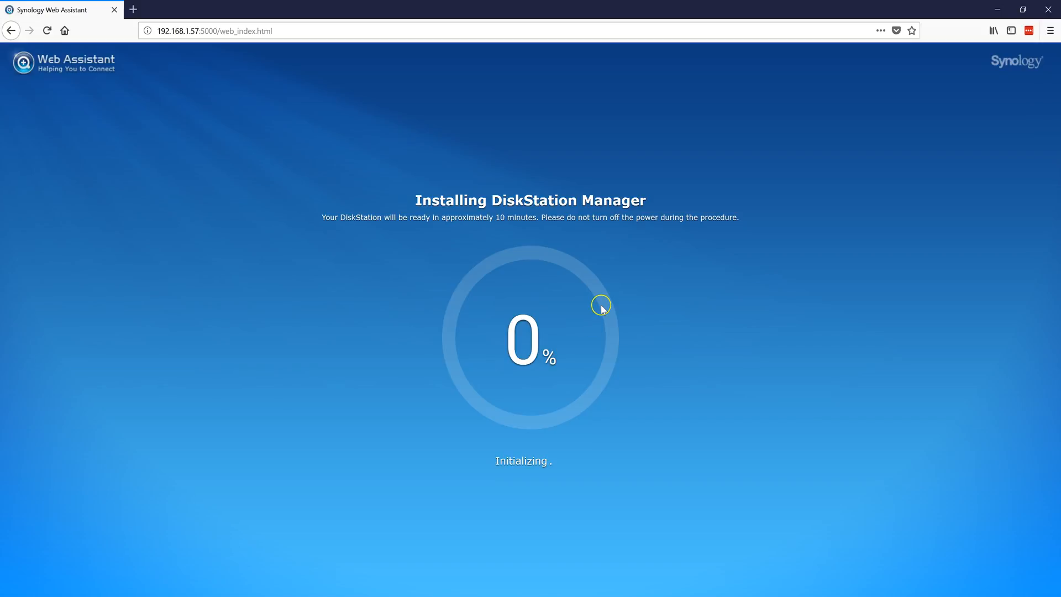